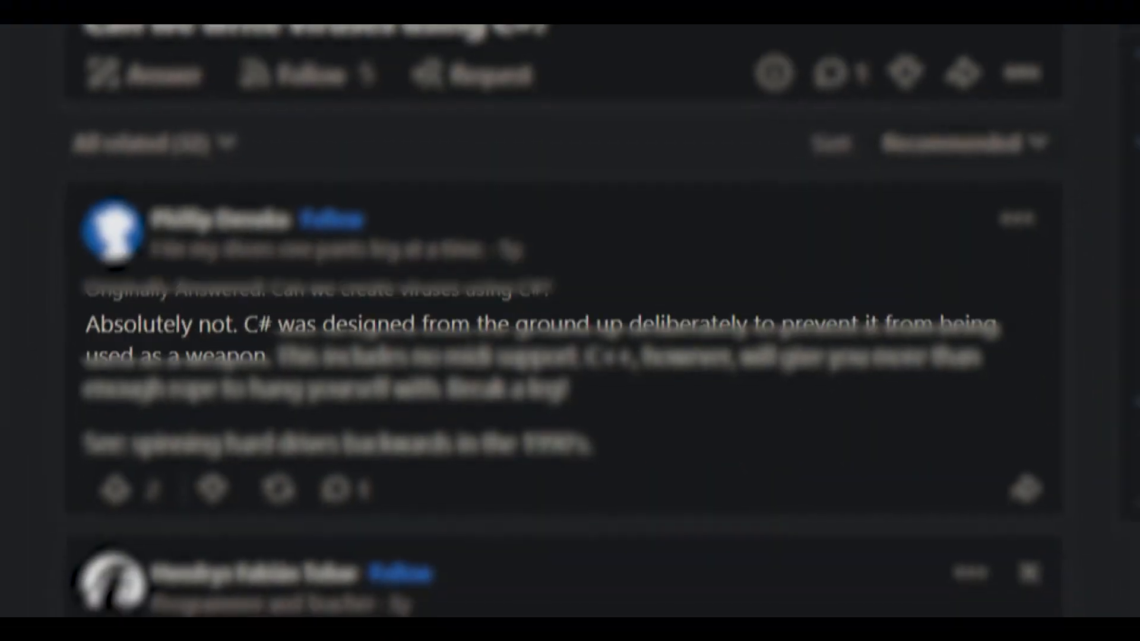
- Launch 'a legitamite game.exe' from the Bob folder by double-clicking it
{"action": "scroll", "scroll_direction": "up", "scroll_amount": 3}
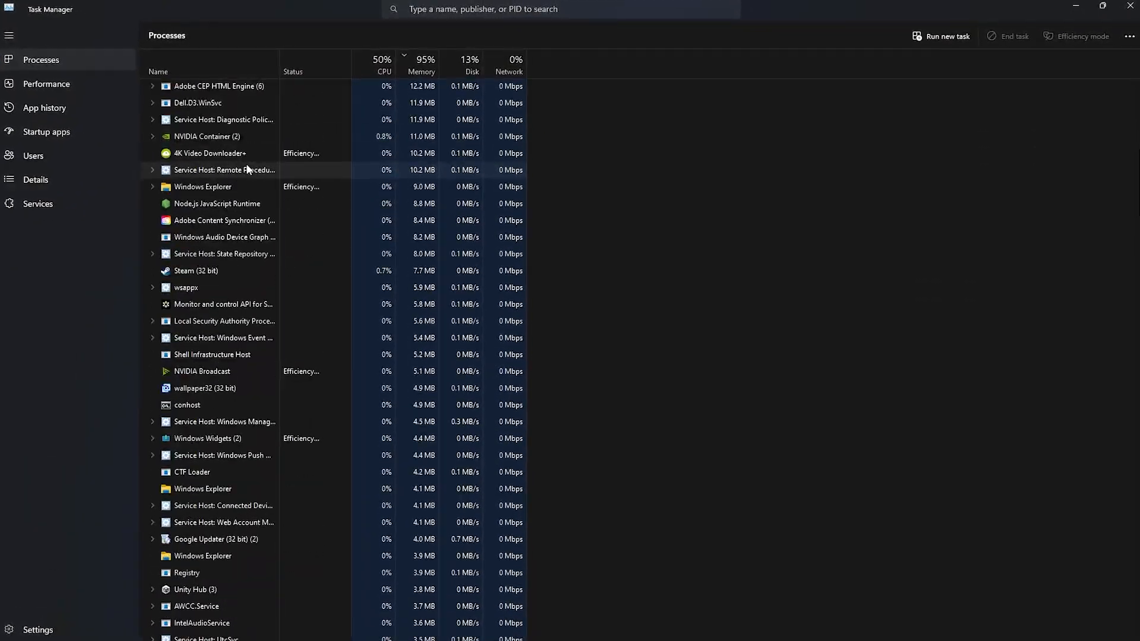
{"action": "scroll", "scroll_direction": "down", "scroll_amount": 3}
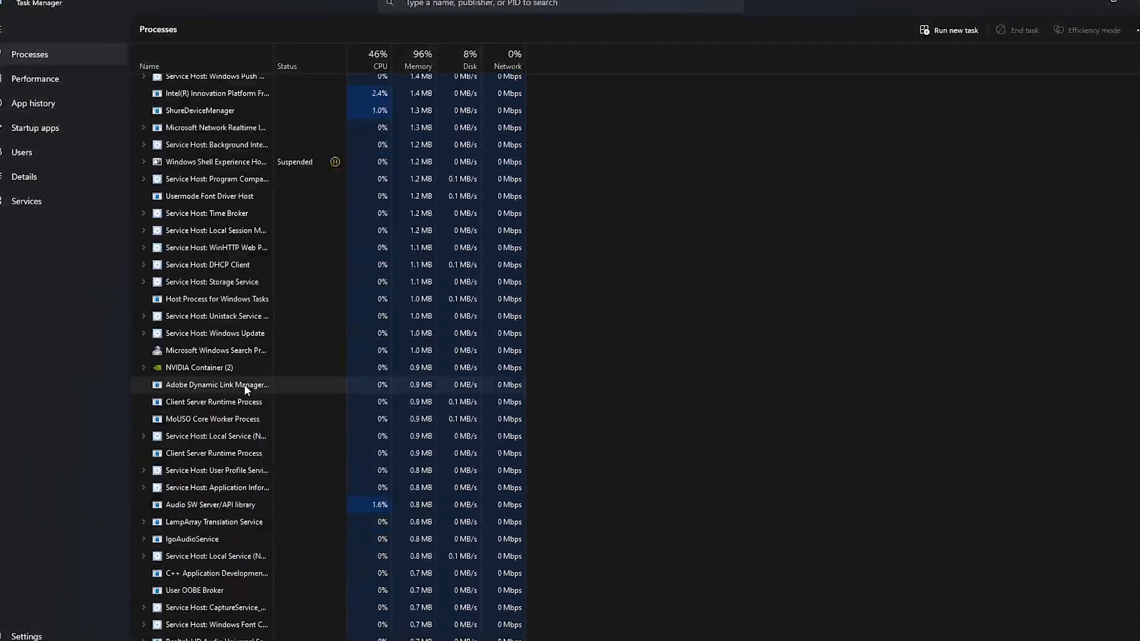
{"action": "scroll", "scroll_direction": "down", "scroll_amount": 3}
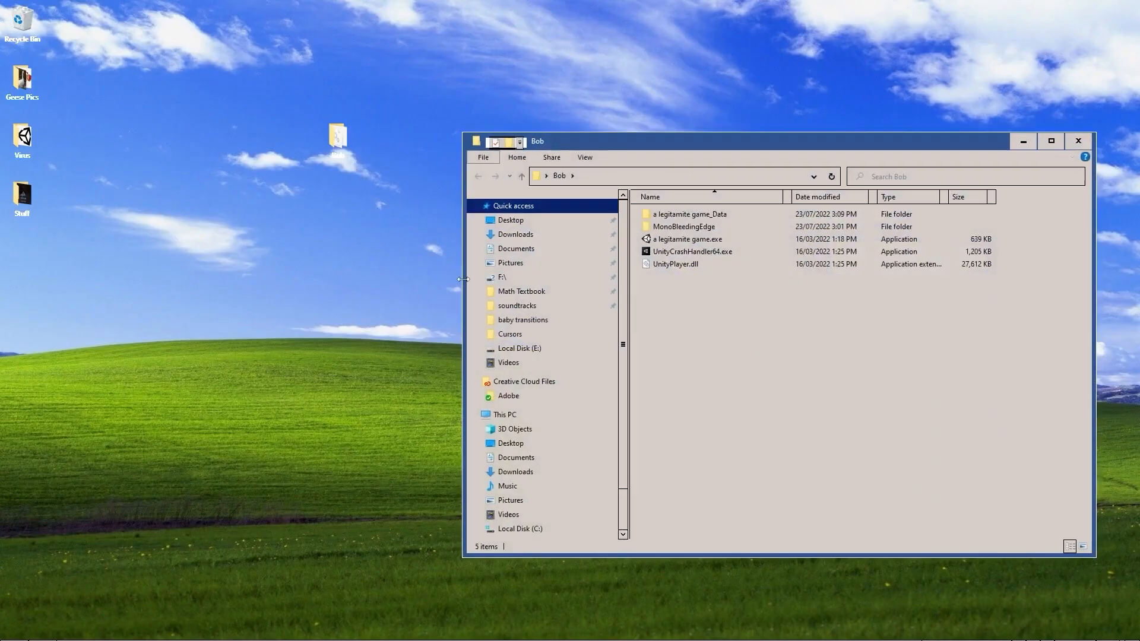
{"action": "double_click", "coordinate": [687, 239]}
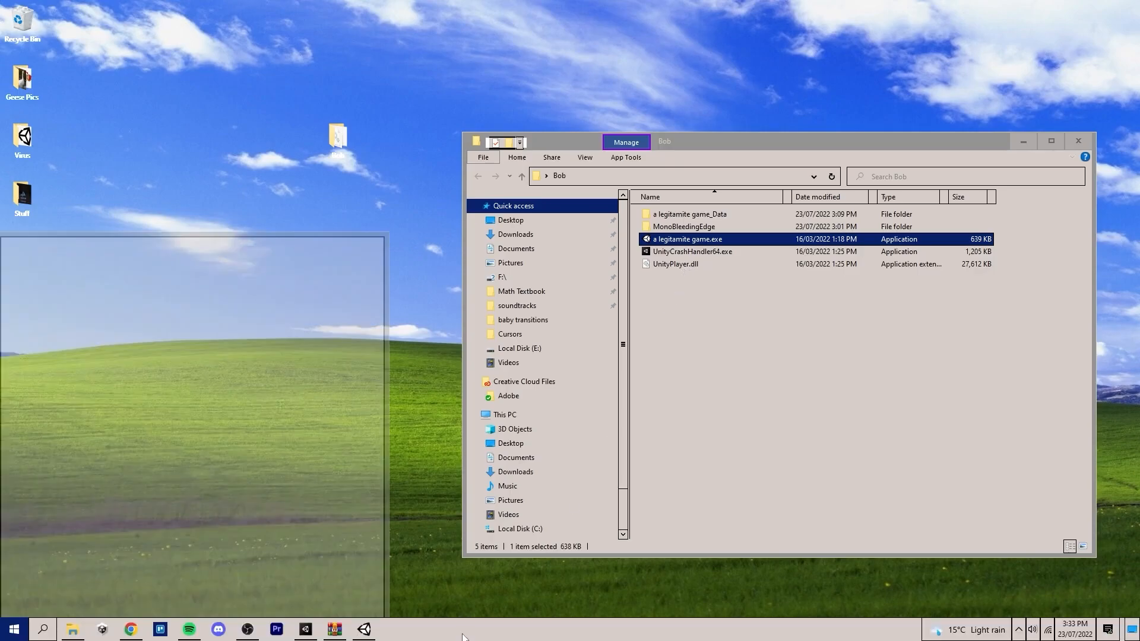
{"action": "double_click", "coordinate": [686, 239]}
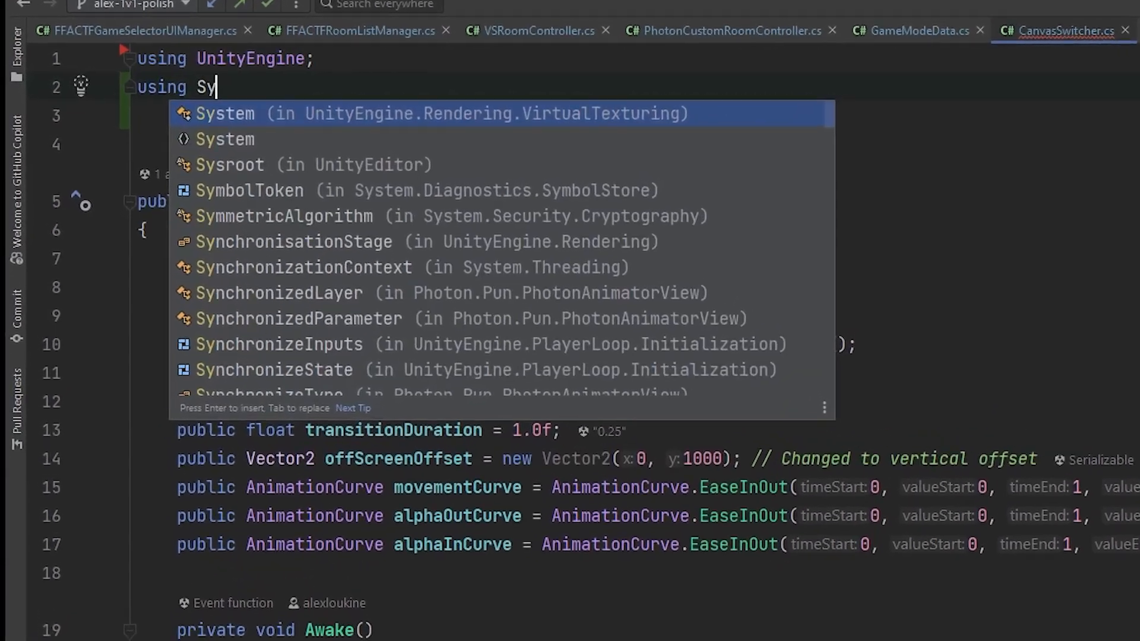
- Accept System from autocomplete to add 'using System;' on line 2
{"action": "key", "text": "Enter"}
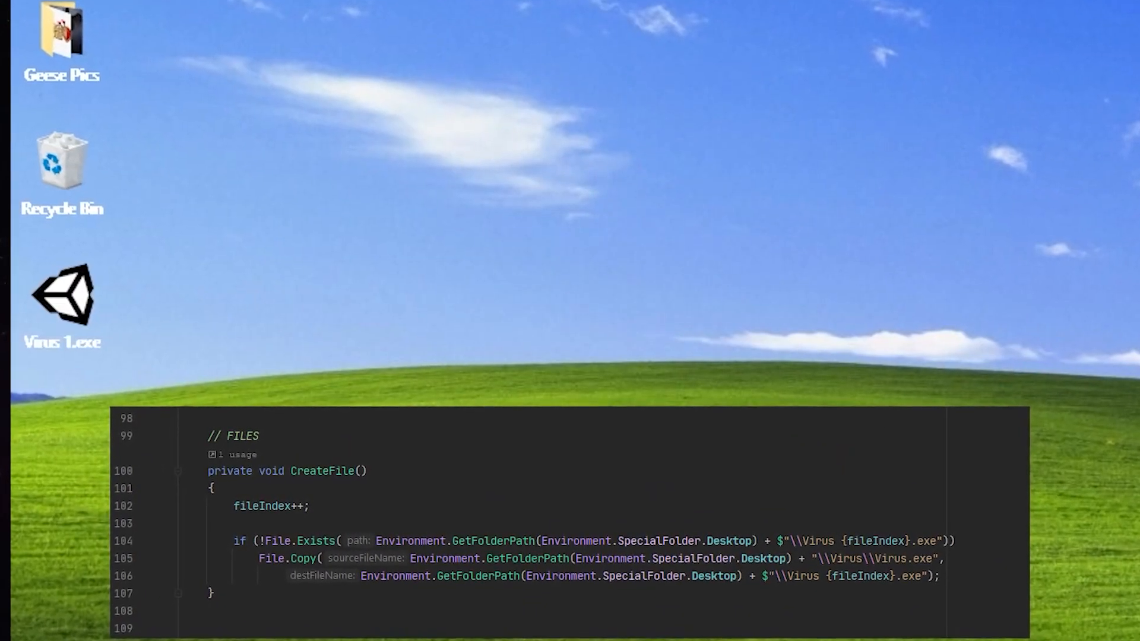
- Relaunch 'a legitamite game.exe' from the Bob folder and switch to its window
{"action": "double_click", "coordinate": [62, 295]}
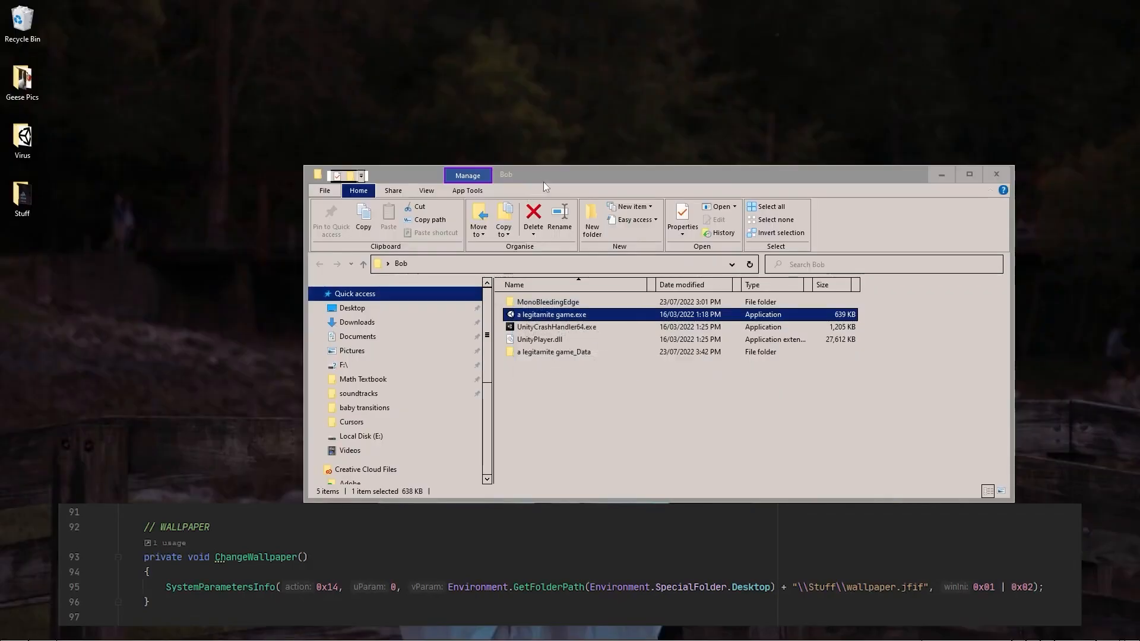
{"action": "key", "text": "alt+tab"}
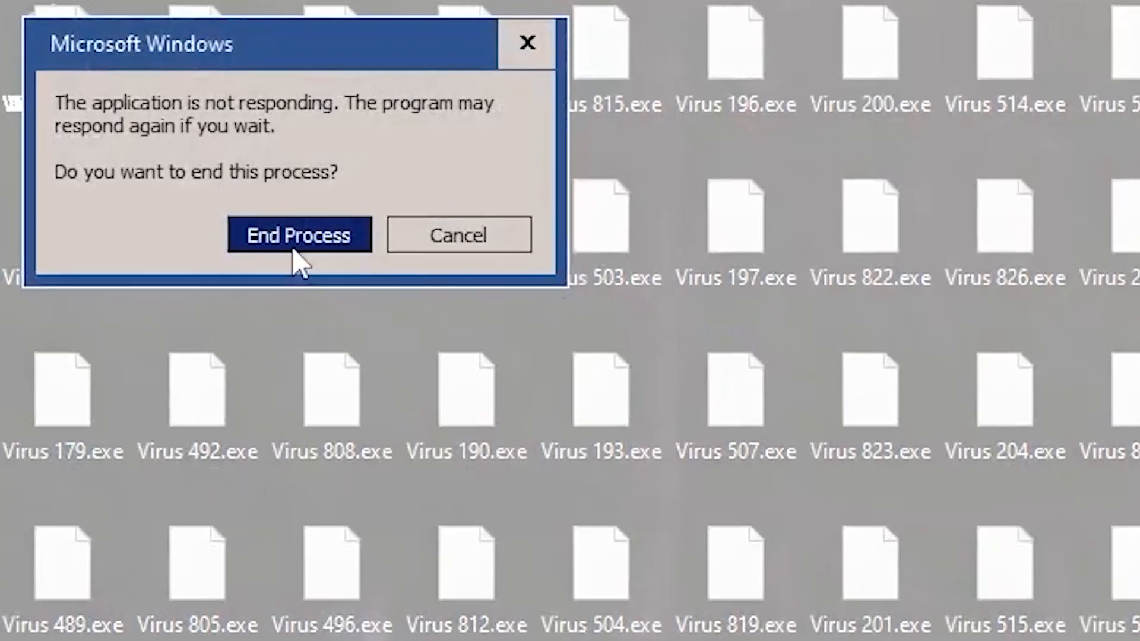
- Choose End Process in the 'not responding' dialog to kill the frozen game
{"action": "left_click", "coordinate": [298, 235]}
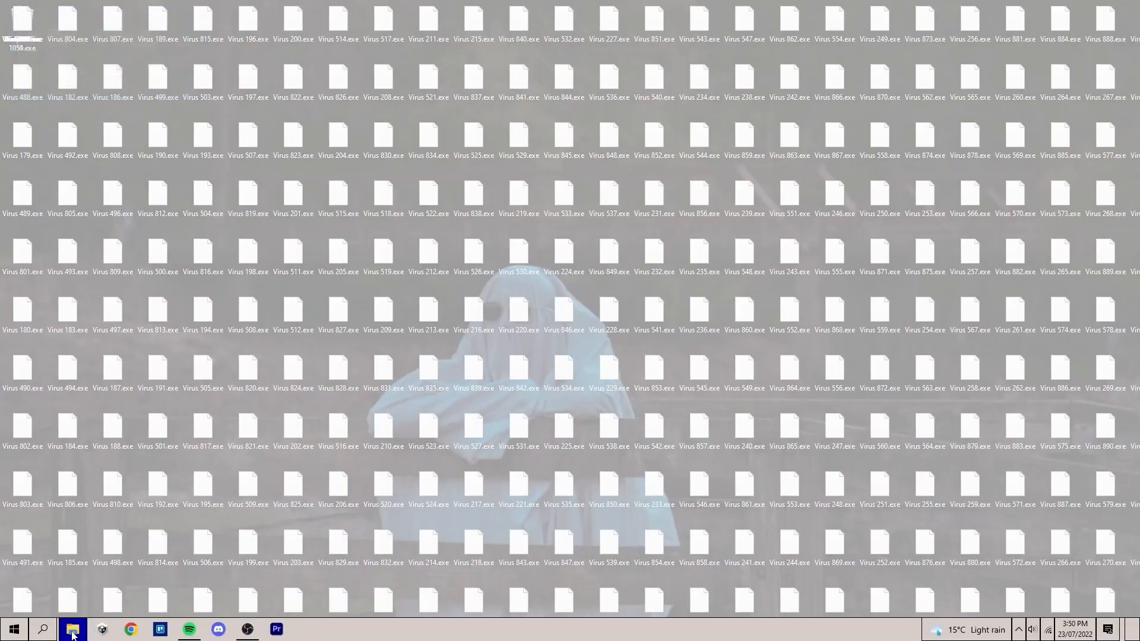